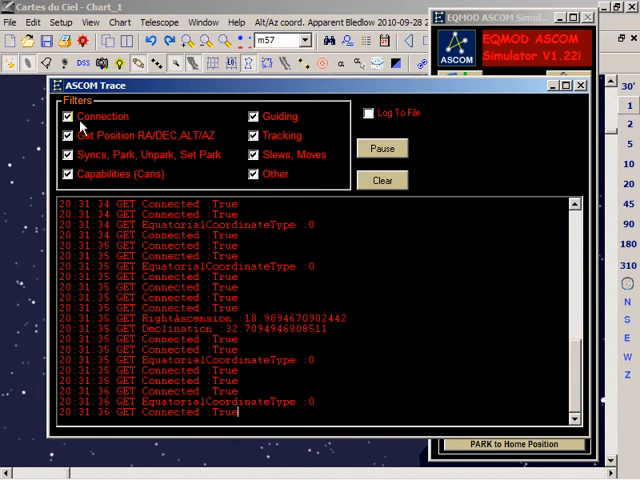
Untick the Connection and Other trace filters and clear the existing log.
{"action": "left_click", "coordinate": [68, 116]}
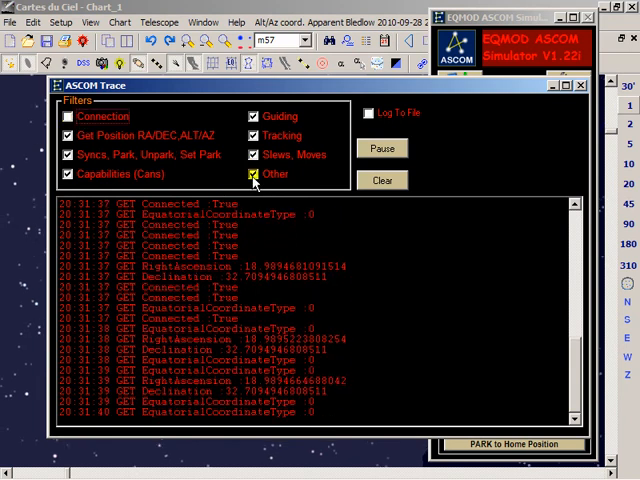
{"action": "left_click", "coordinate": [254, 172]}
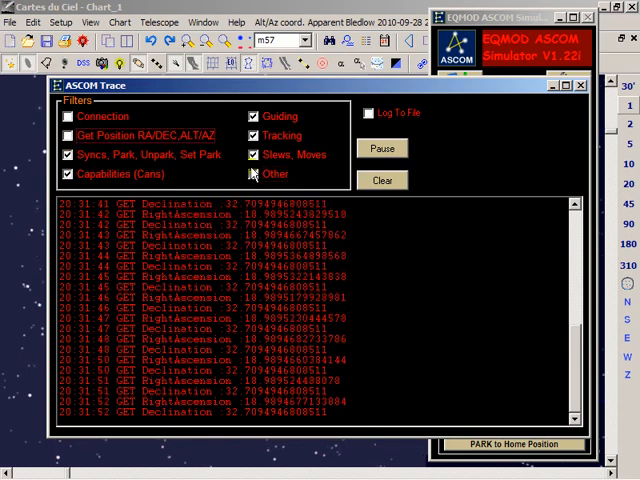
{"action": "left_click", "coordinate": [380, 180]}
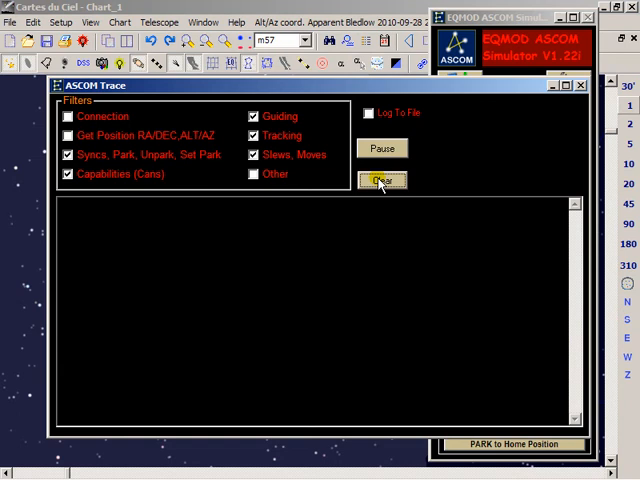
Send a telescope slew to the chosen chart position from Cartes du Ciel.
{"action": "left_click", "coordinate": [380, 180]}
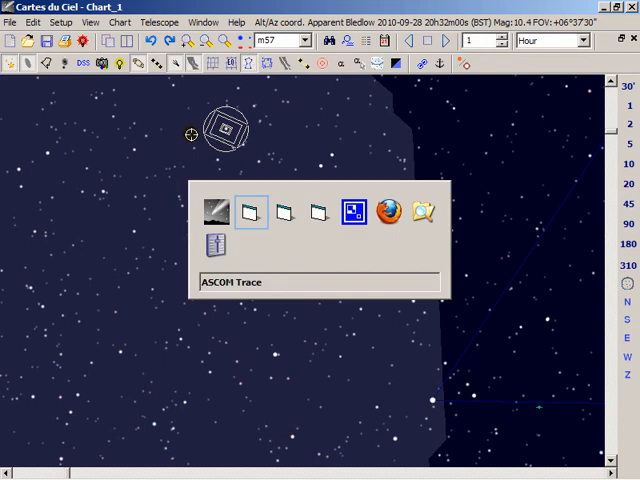
Bring the trace window forward to show the logged SlewToCoordinatesAsync and tracking queries.
{"action": "left_click", "coordinate": [352, 212]}
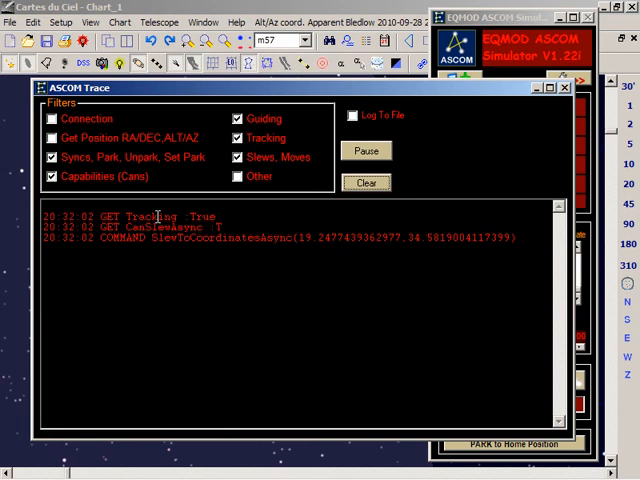
{"action": "mouse_move", "coordinate": [204, 216]}
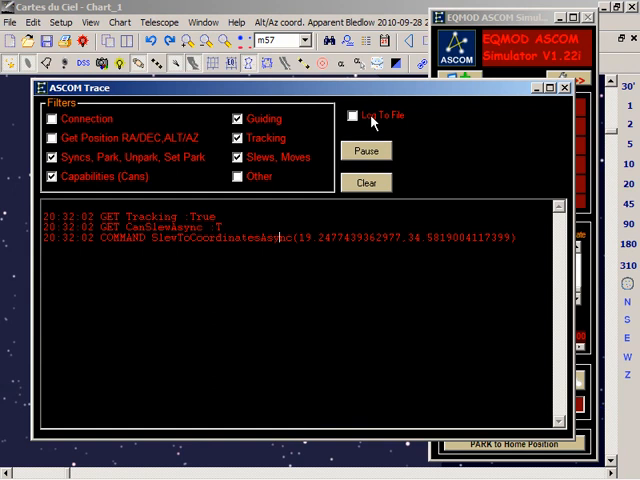
{"action": "mouse_move", "coordinate": [544, 110]}
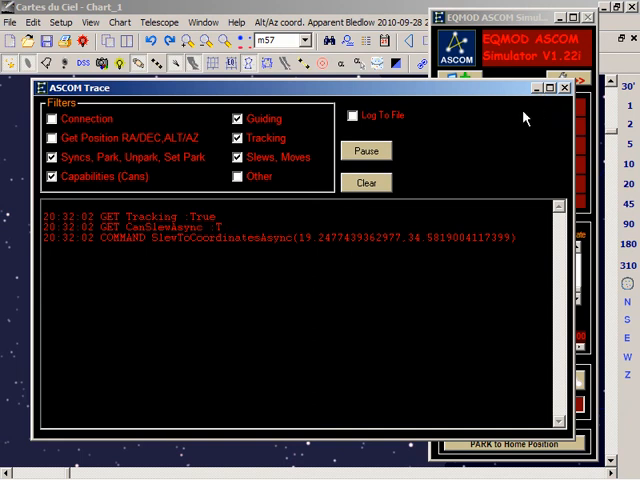
{"action": "mouse_move", "coordinate": [520, 118]}
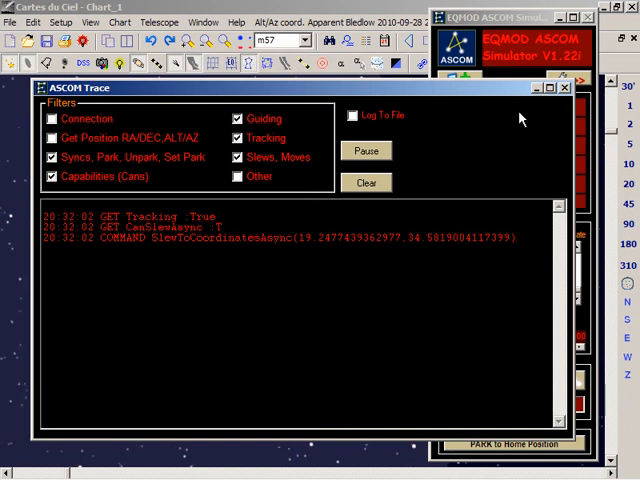